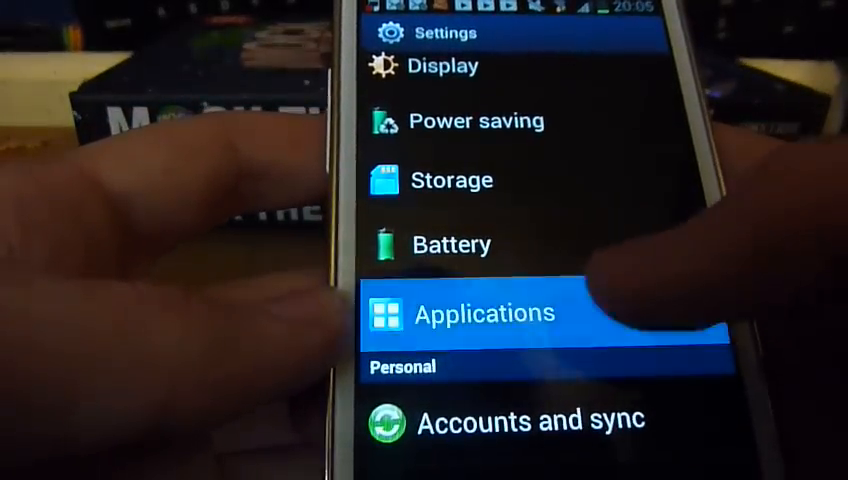
Open Applications in Settings to see the downloaded apps list
left_click(485, 312)
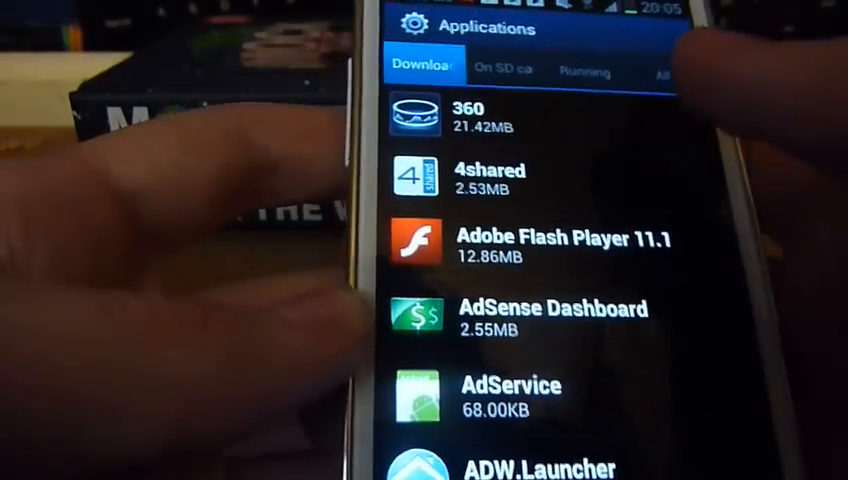
Switch to the All apps tab and scroll down to Smart Launcher's App info
left_click(688, 68)
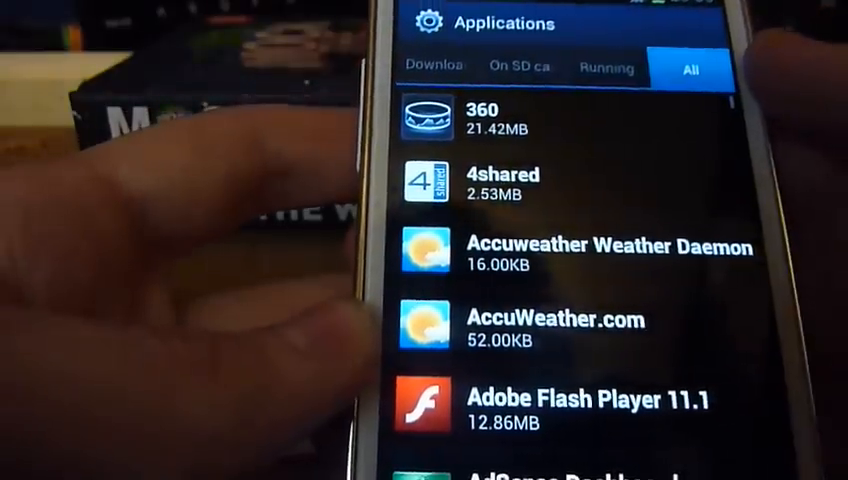
scroll("down", 3)
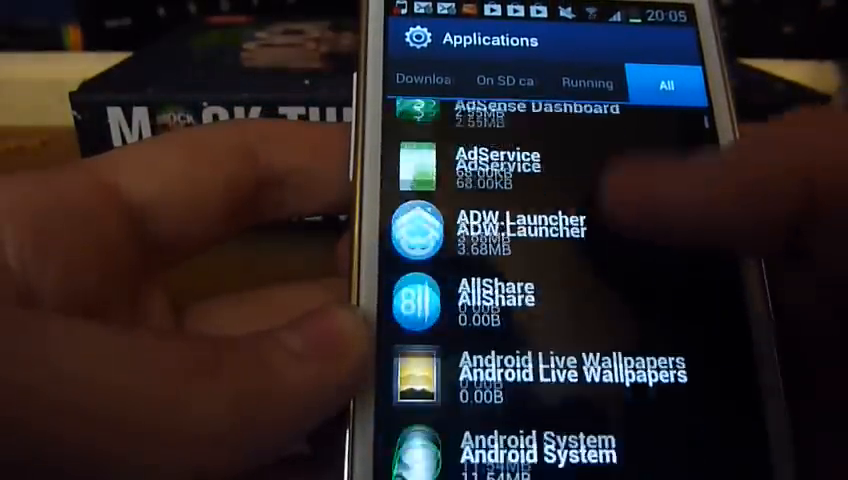
scroll("down", 3)
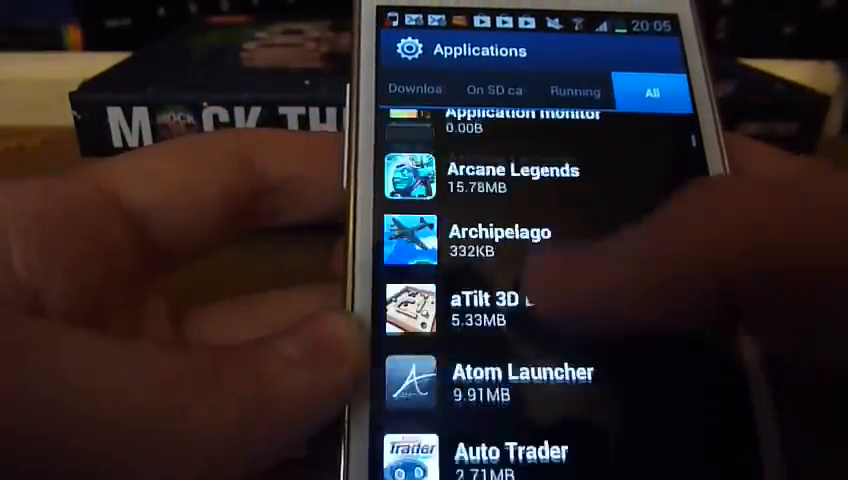
scroll("down", 3)
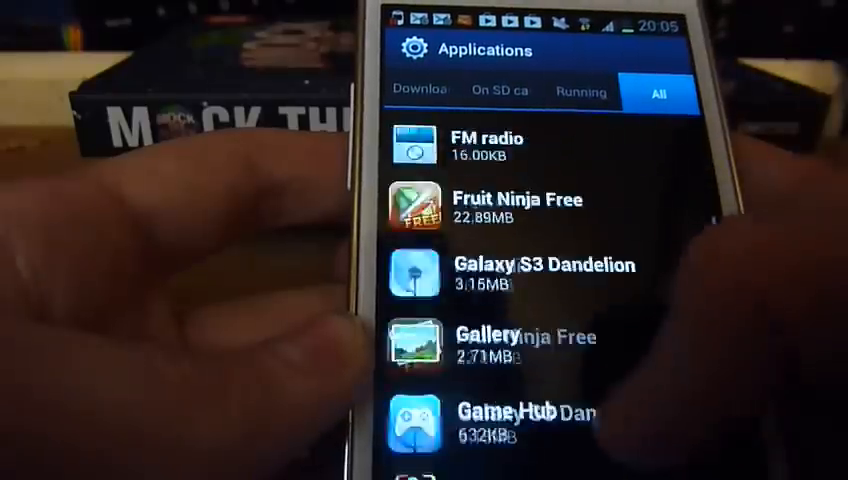
scroll("down", 3)
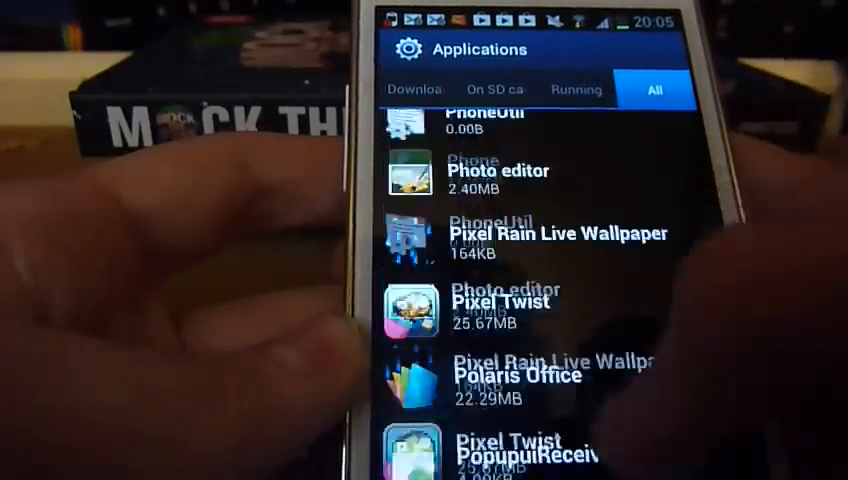
scroll("down", 3)
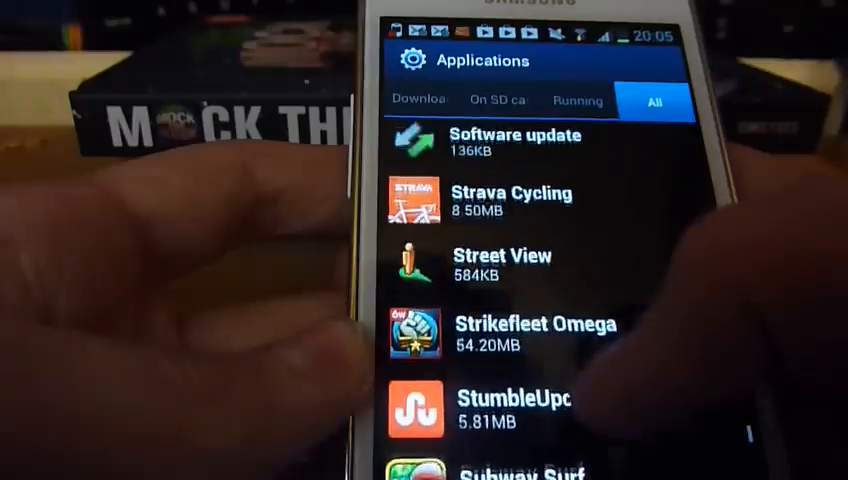
scroll("down", 3)
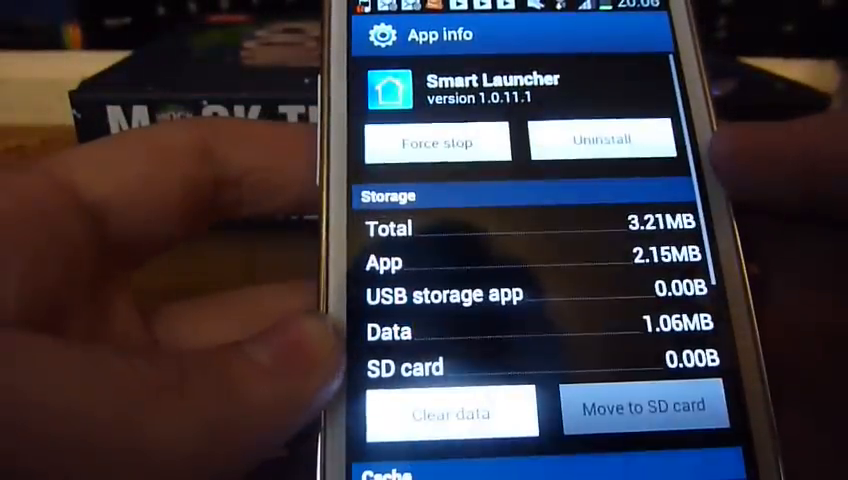
Scroll Smart Launcher's App info to Launch by default and clear its defaults
scroll("down", 3)
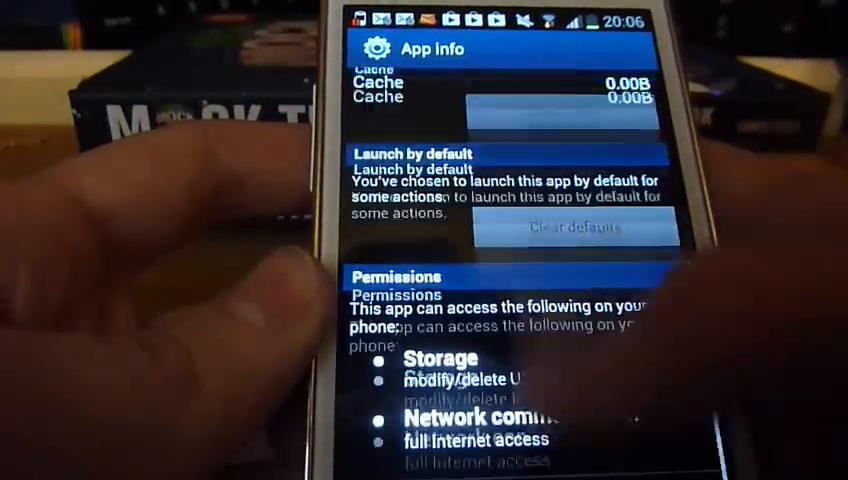
scroll("down", 3)
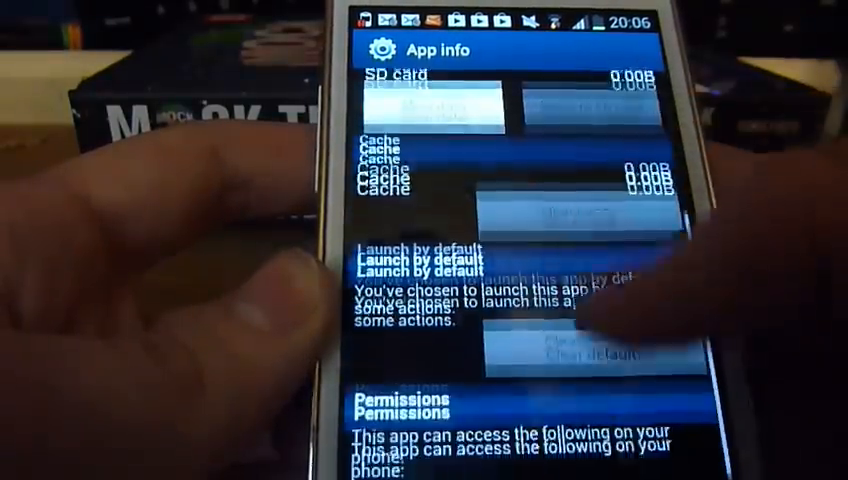
scroll("down", 3)
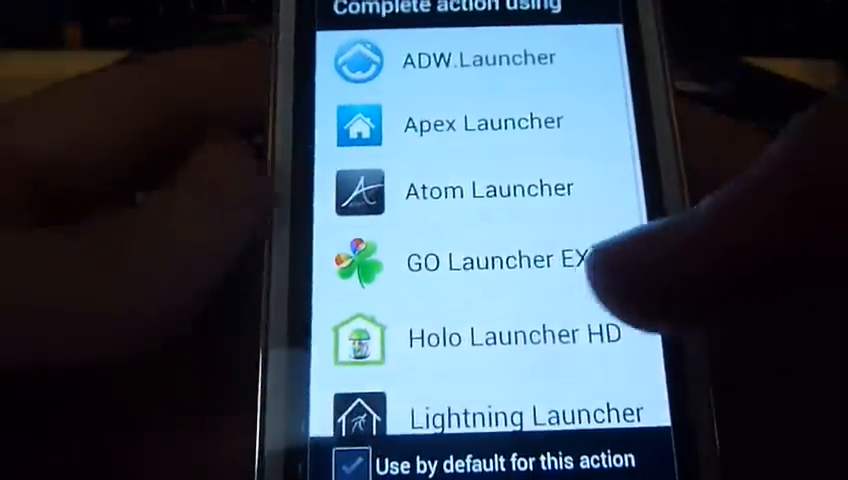
Scroll the Complete action using chooser to review Nova Launcher, Smart Launcher and TouchWiz
scroll("down", 3)
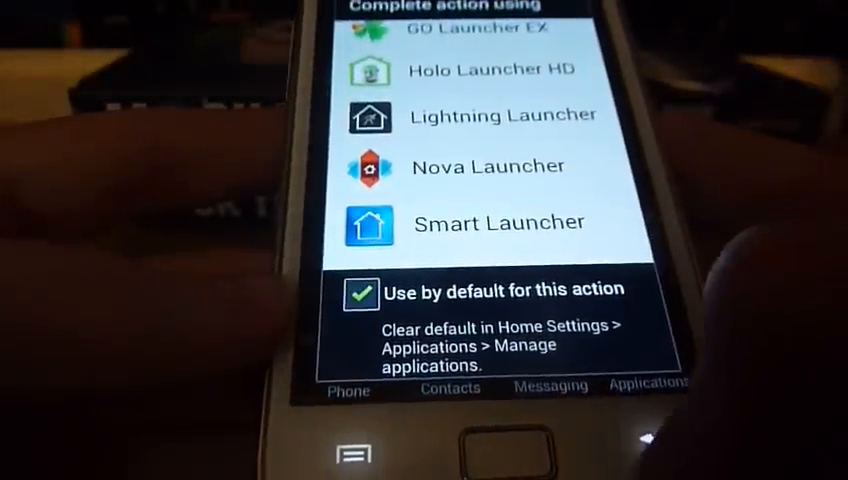
scroll("up", 3)
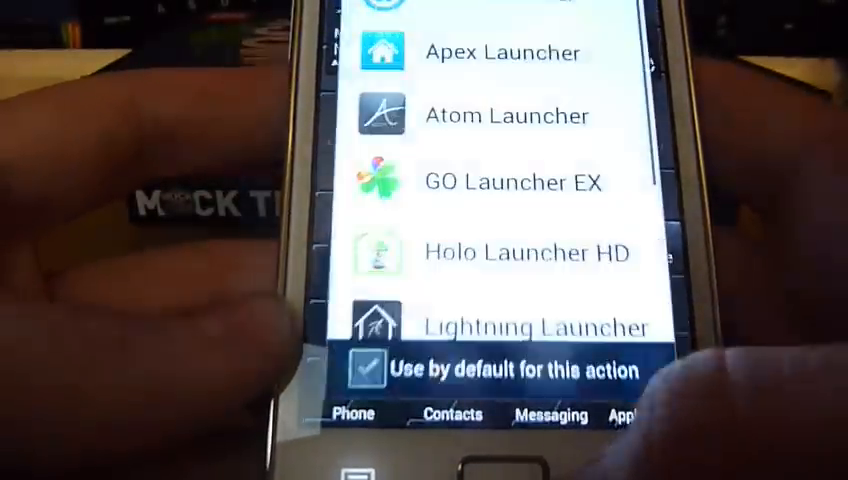